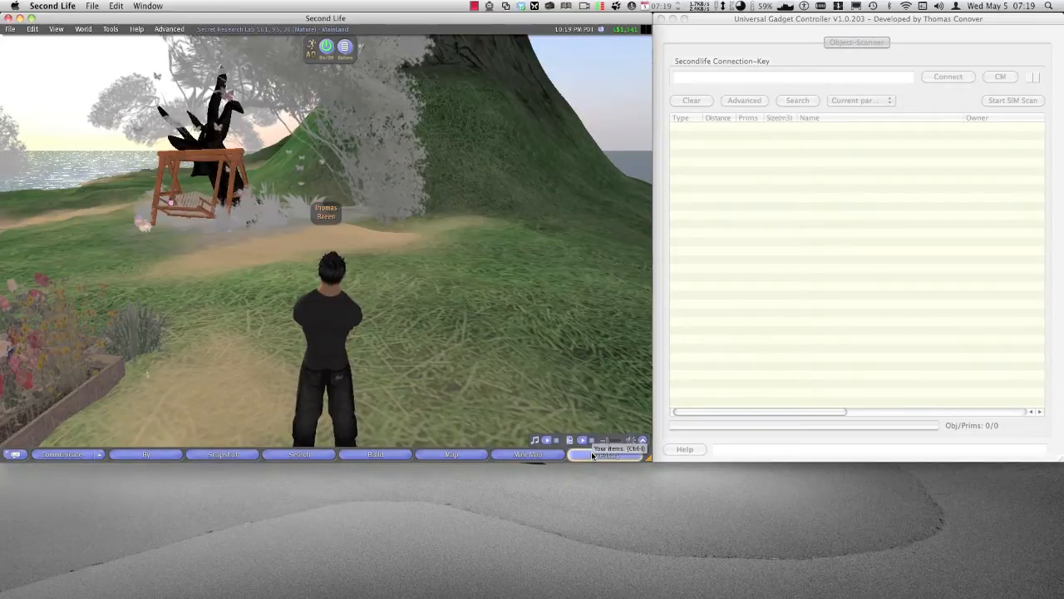
- Rez the Full-SIM Object Scanner Pro box from inventory Objects and show its contents
click(605, 454)
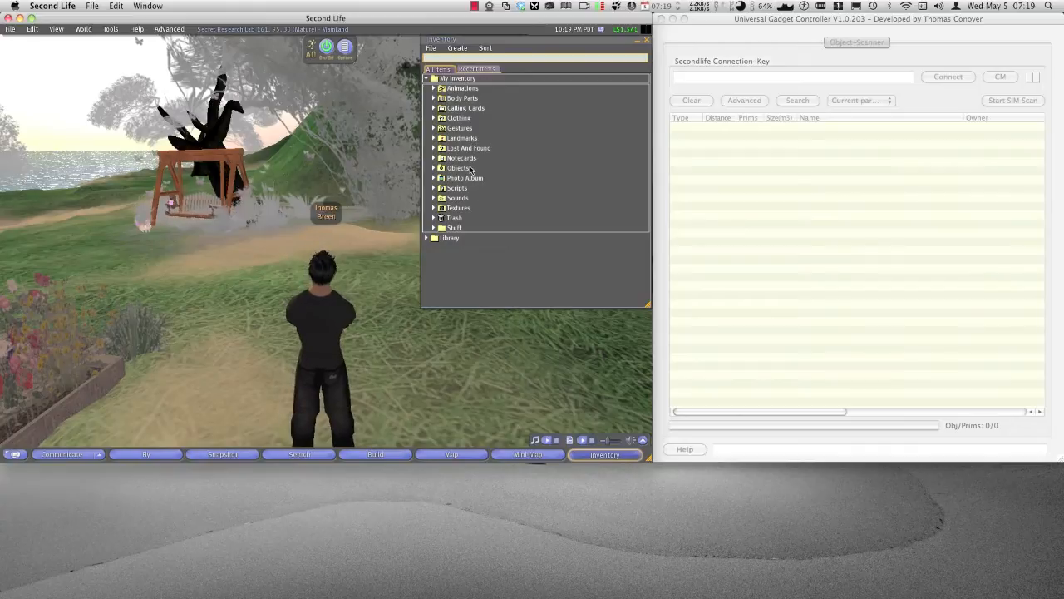
click(433, 168)
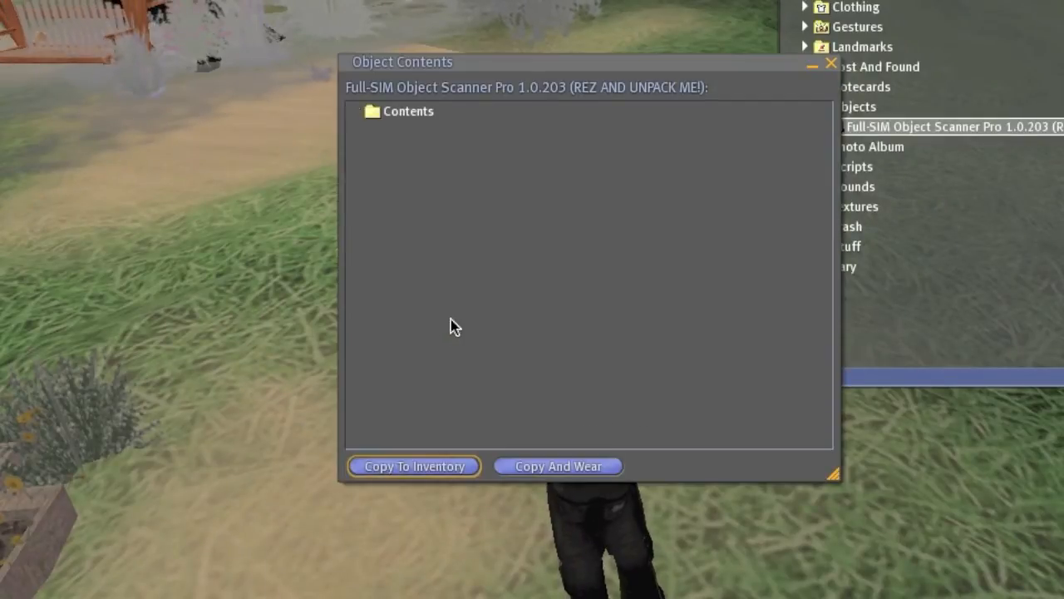
- Copy the box's four items to a new inventory folder and keep the documentation notecard
click(372, 110)
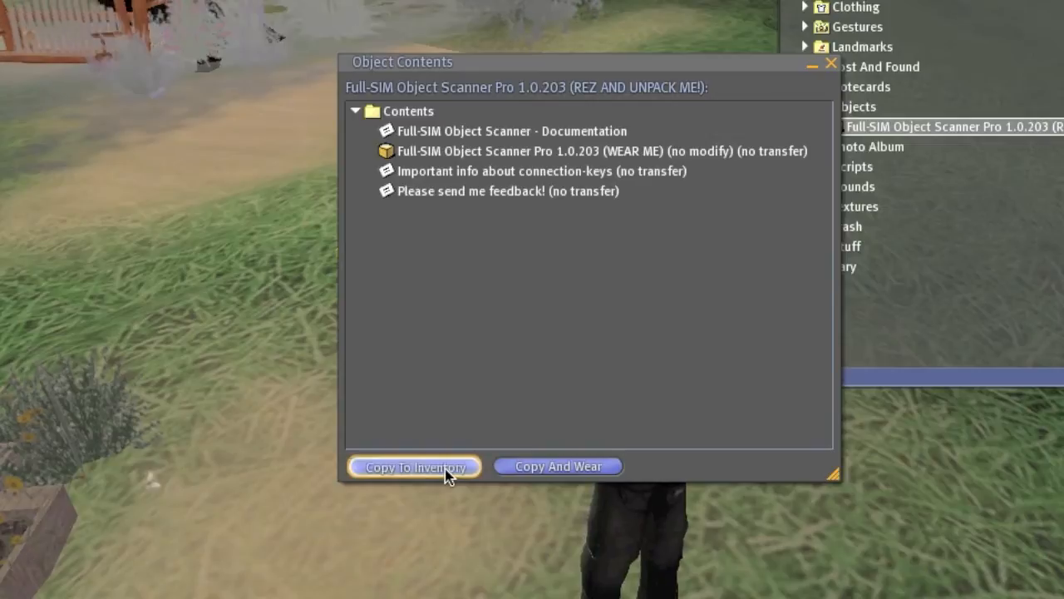
click(414, 465)
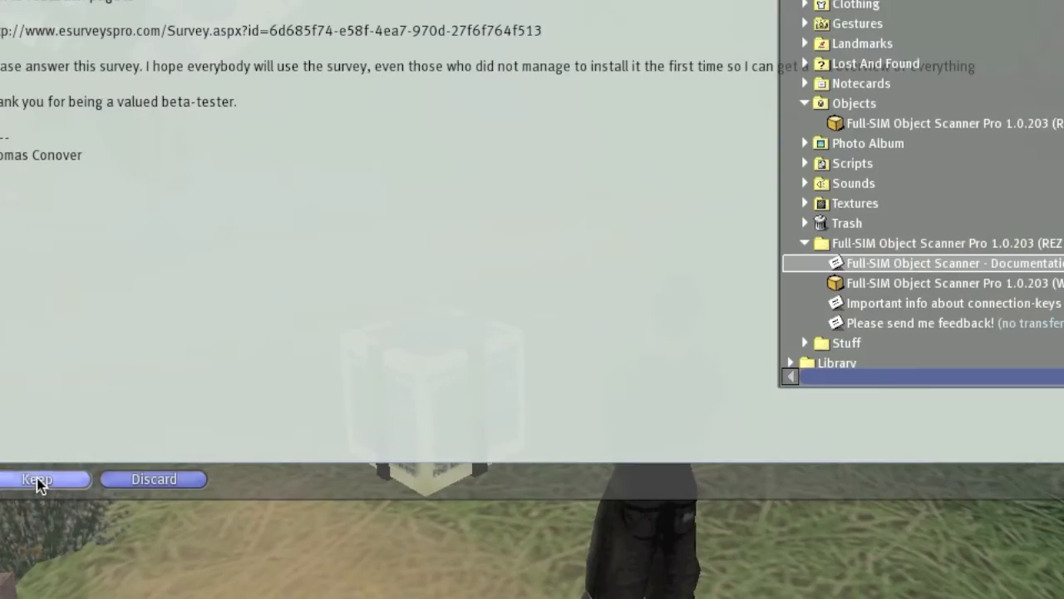
click(36, 479)
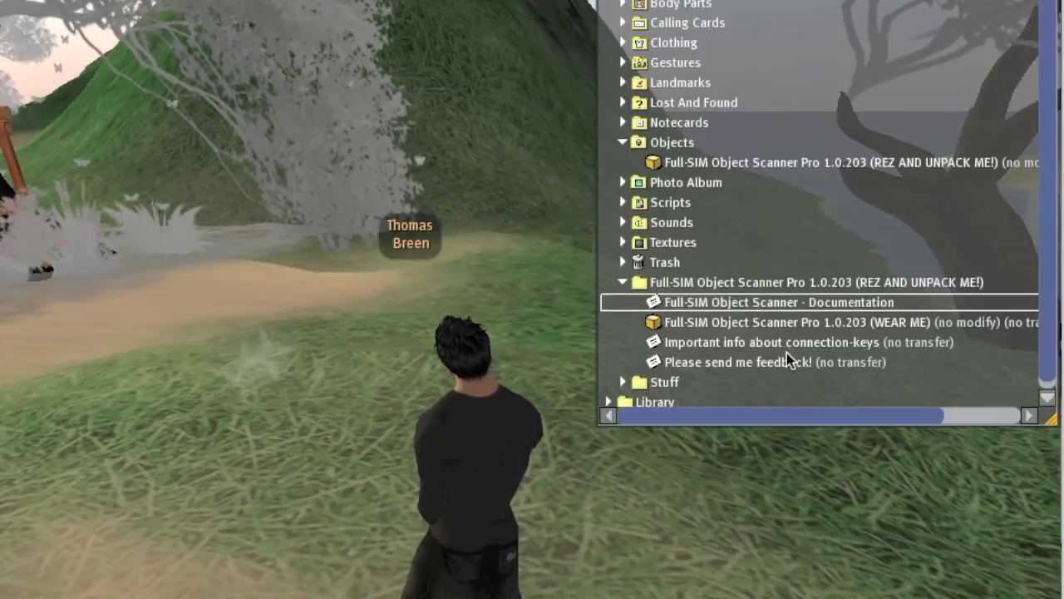
- Wear the Full-SIM Object Scanner Pro (WEAR ME) HUD from inventory
click(782, 323)
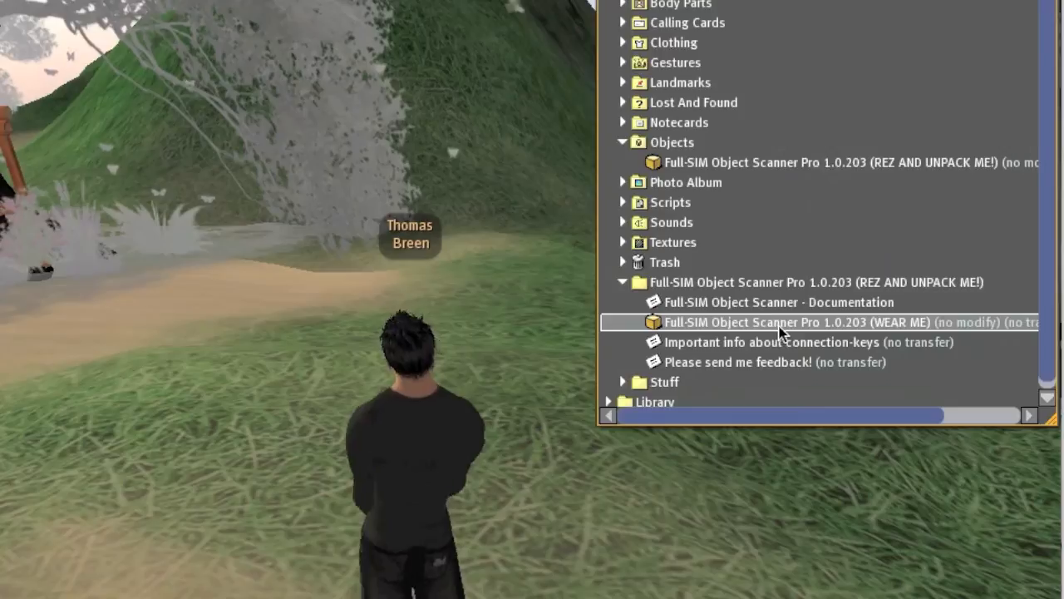
right_click(789, 323)
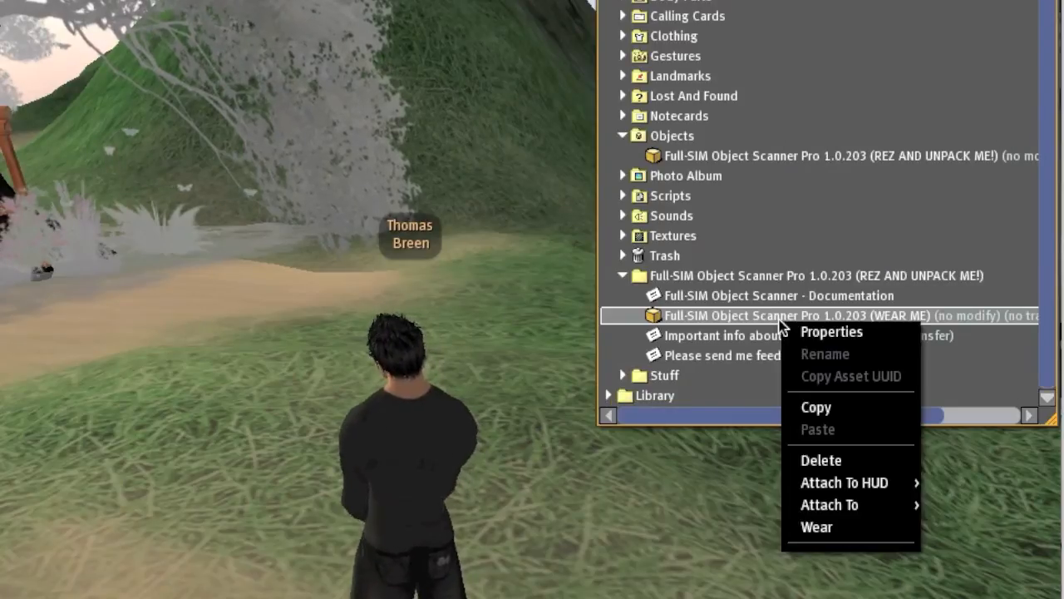
mouse_move(816, 526)
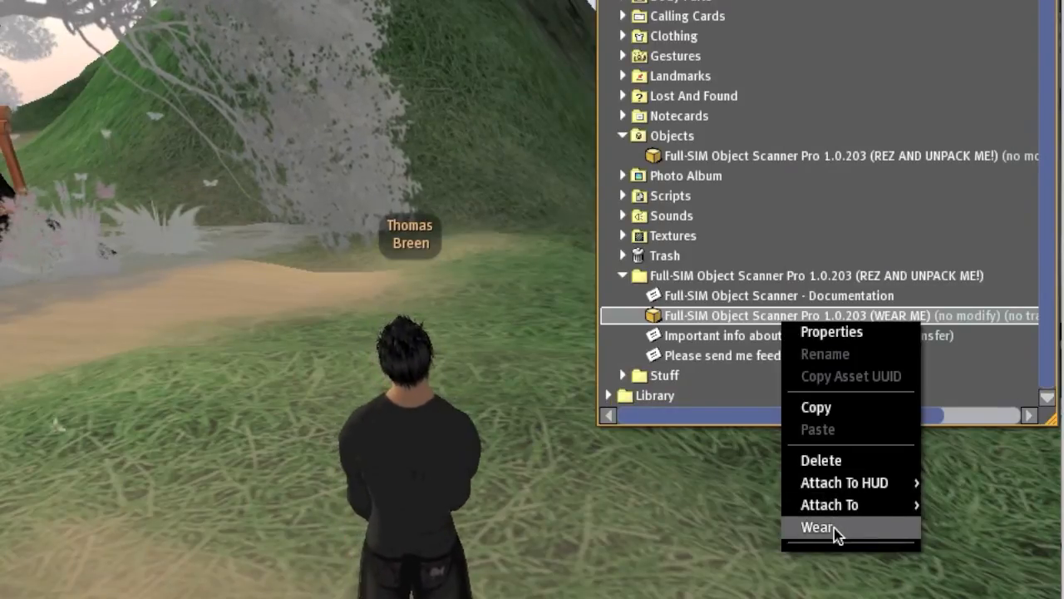
click(816, 525)
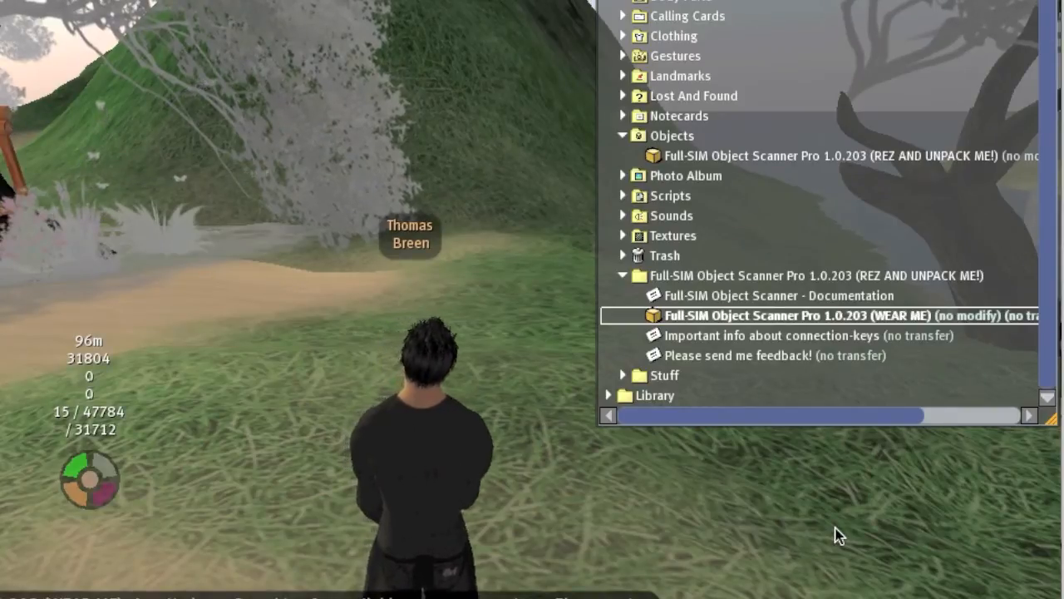
mouse_move(153, 505)
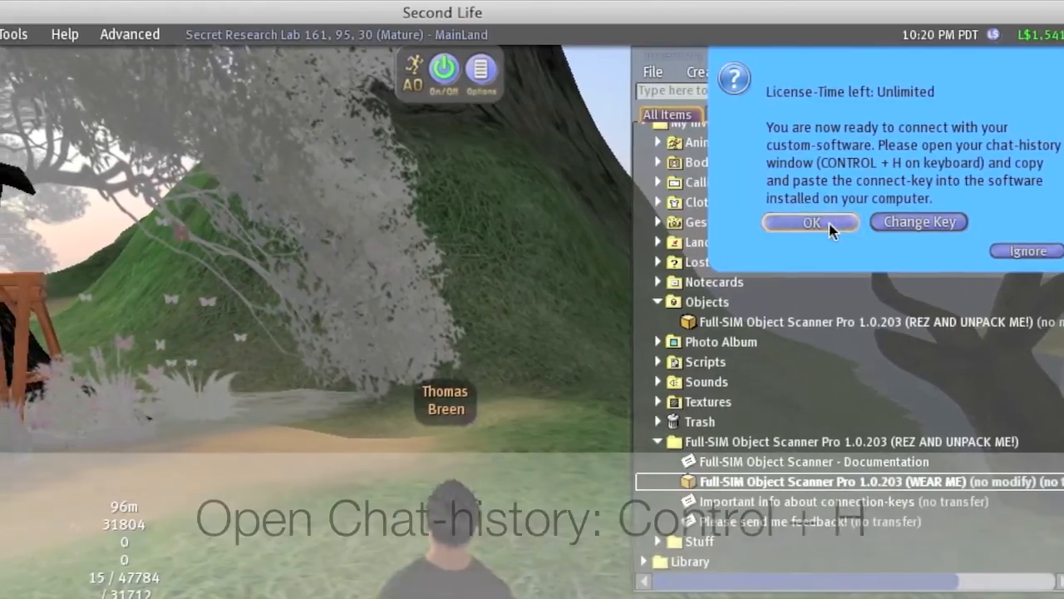
- Accept the license notice and show chat history (Ctrl+H) with the unique connection key
click(809, 223)
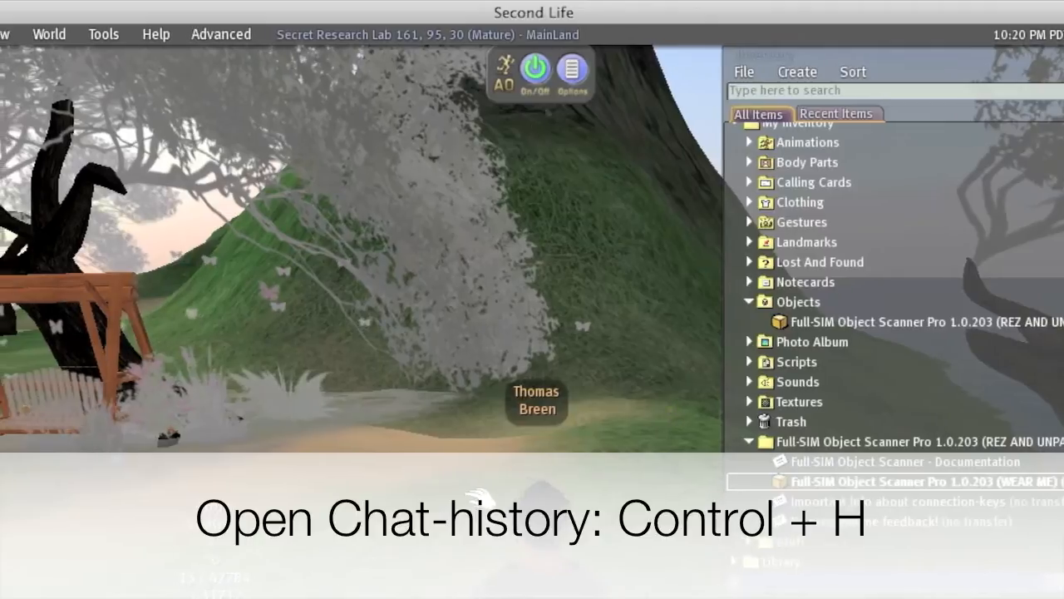
key(ctrl+h)
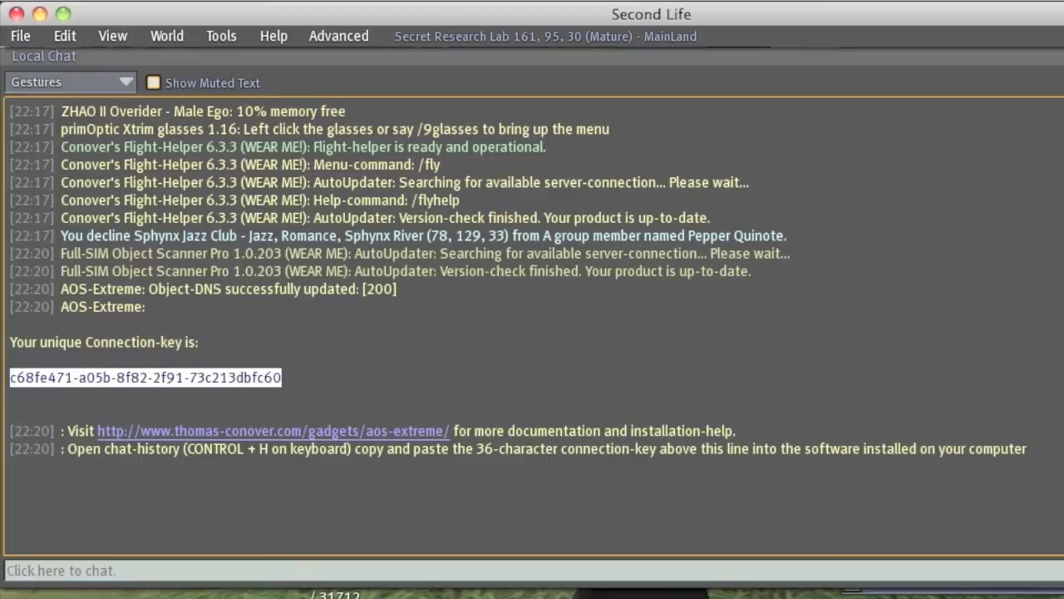
mouse_move(331, 380)
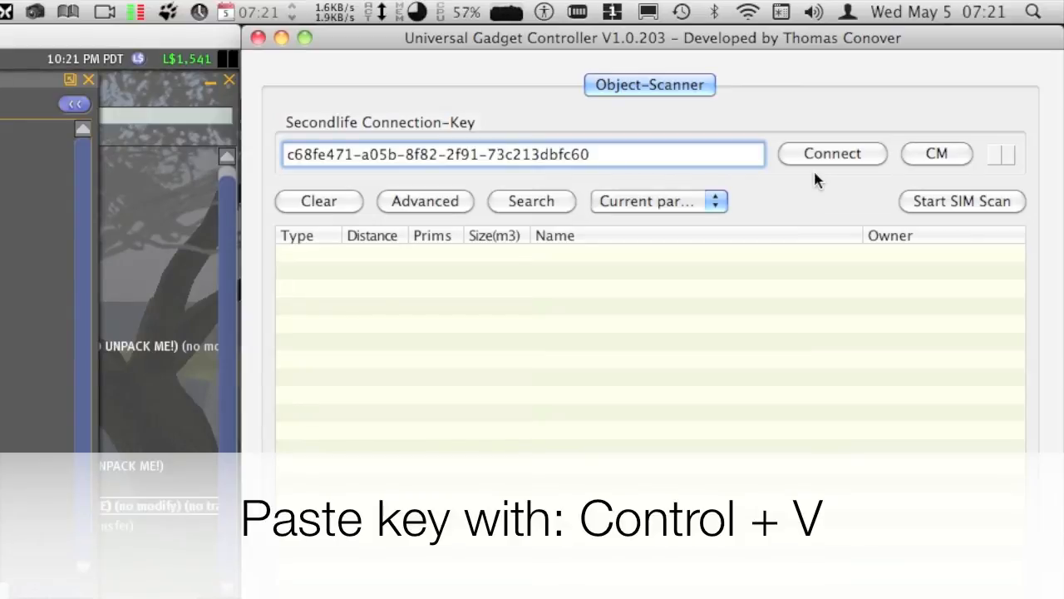
mouse_move(831, 153)
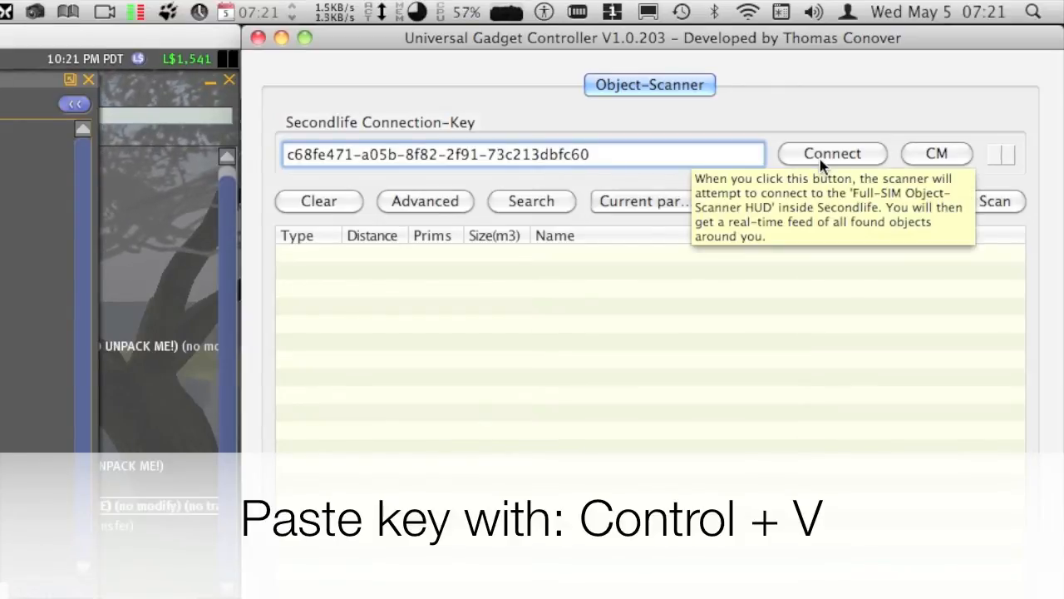
- Connect with the pasted connection key and agree to store it as a new connection
click(831, 153)
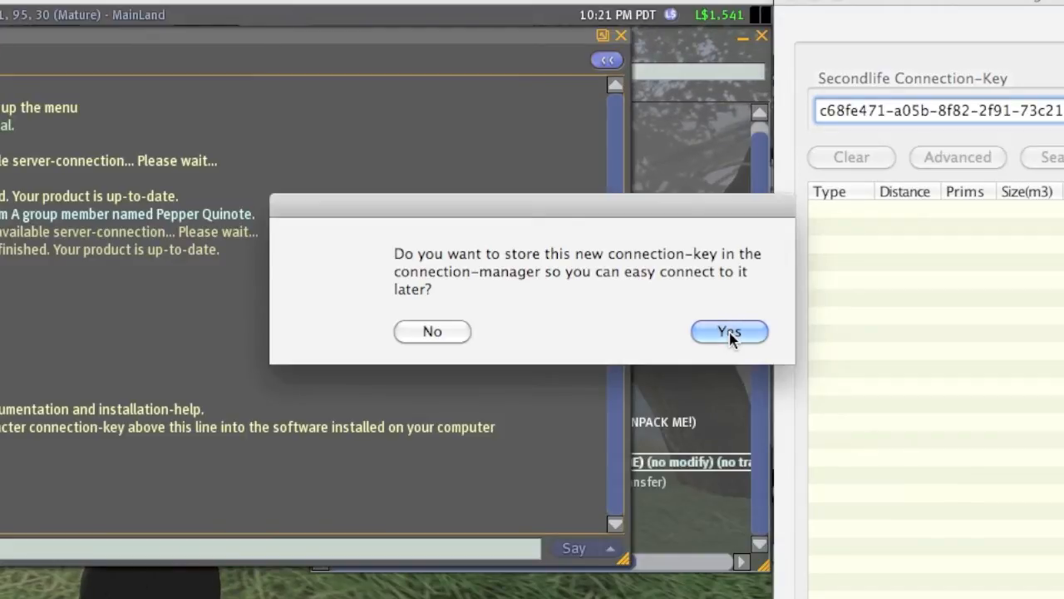
click(728, 331)
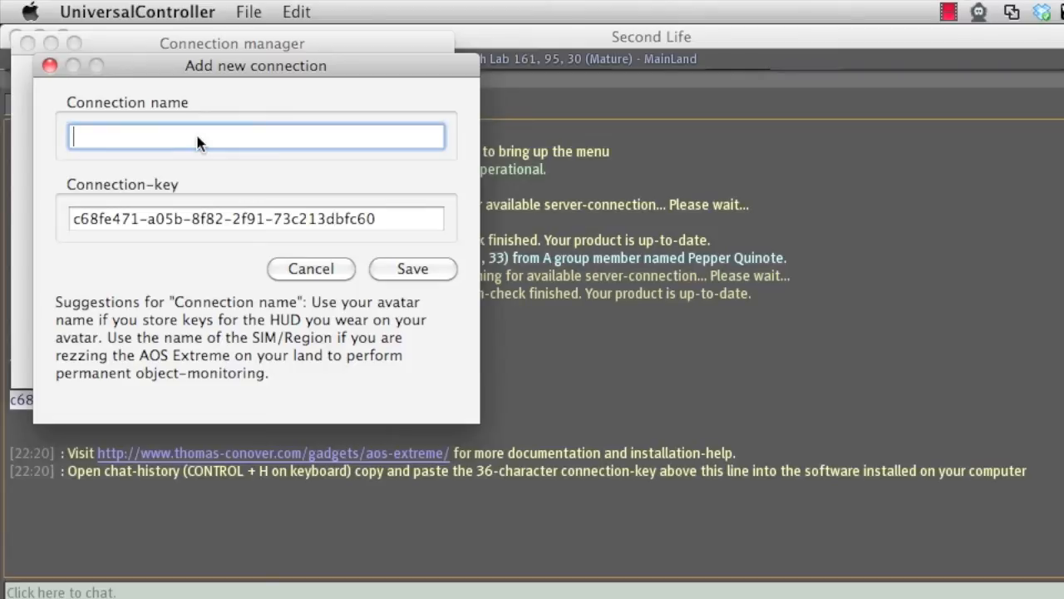
text(Thomas)
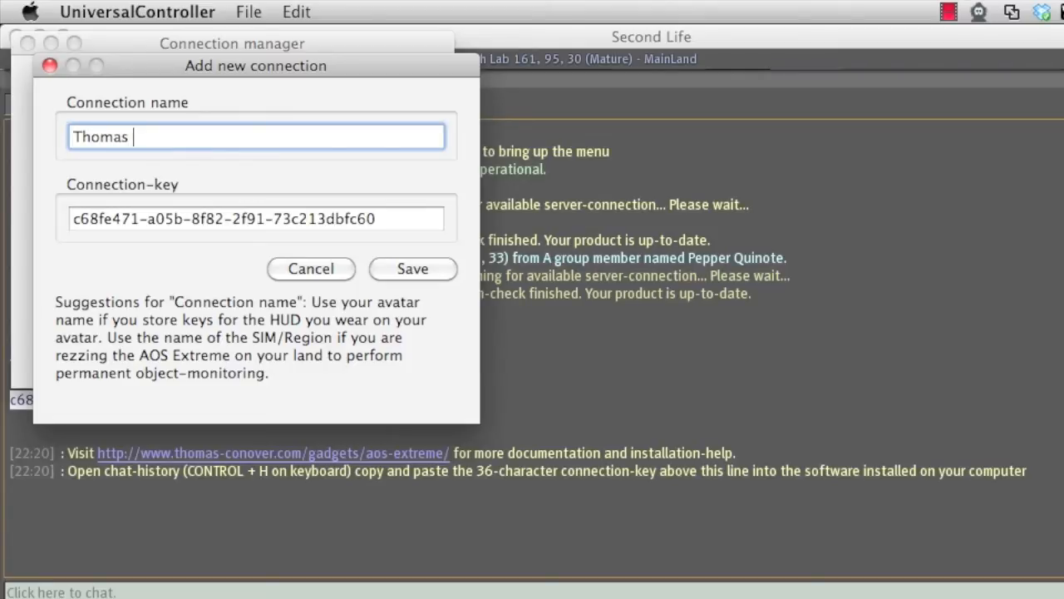
text(Conover)
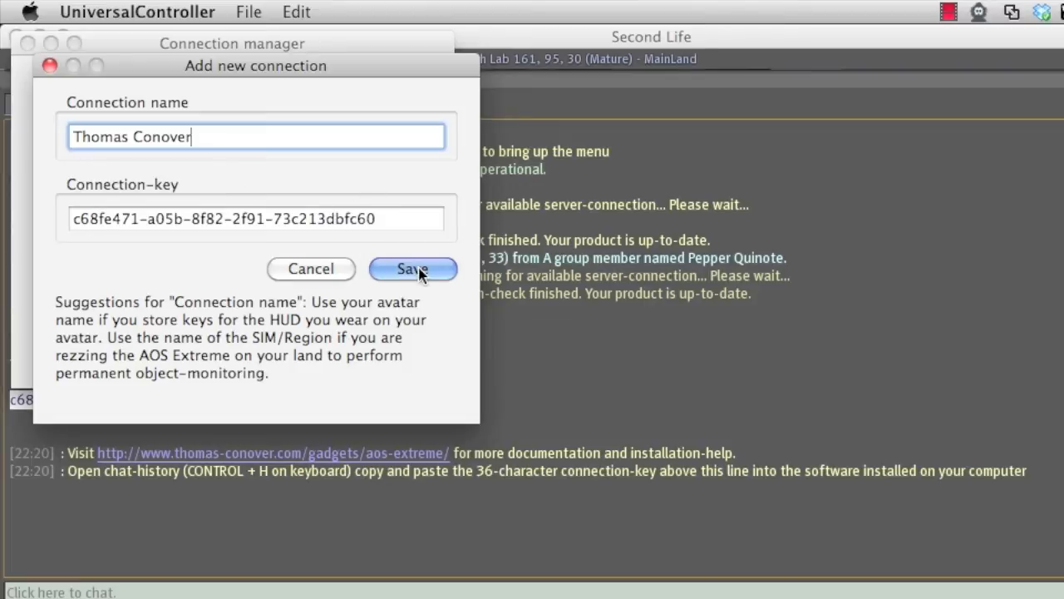
click(413, 269)
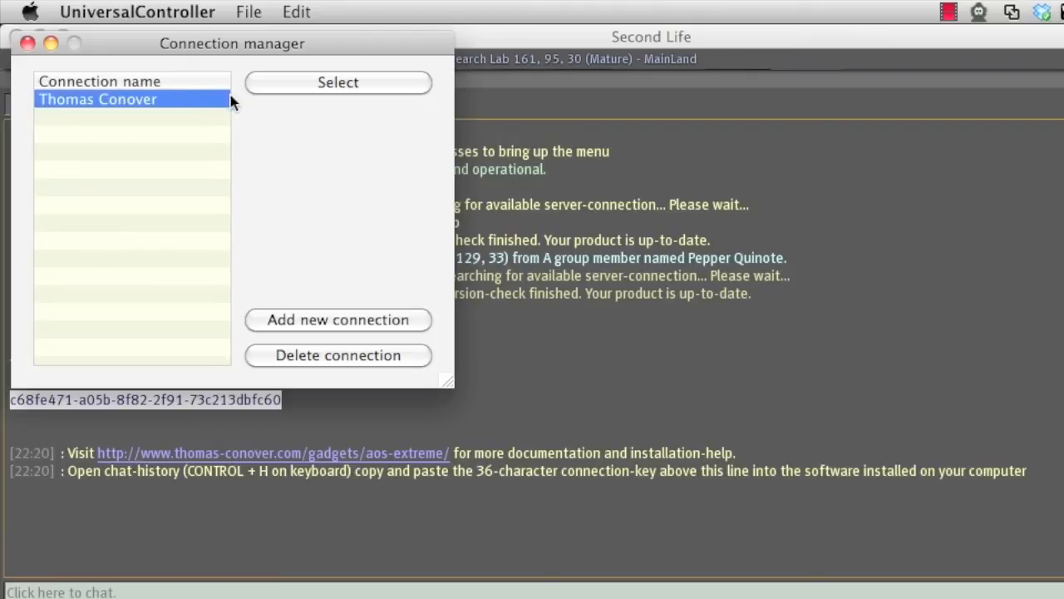
click(27, 43)
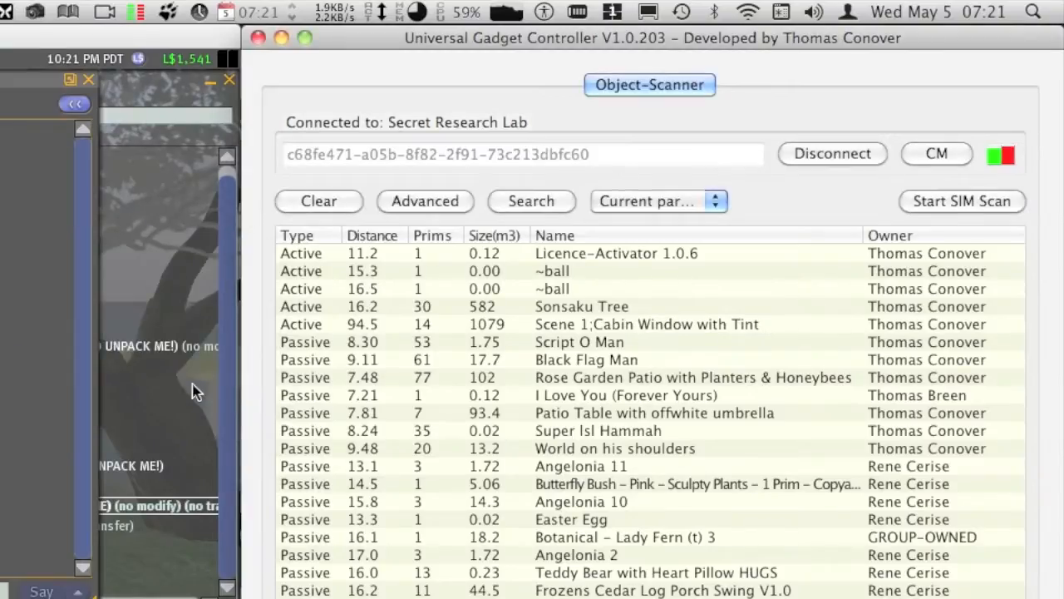
mouse_move(578, 490)
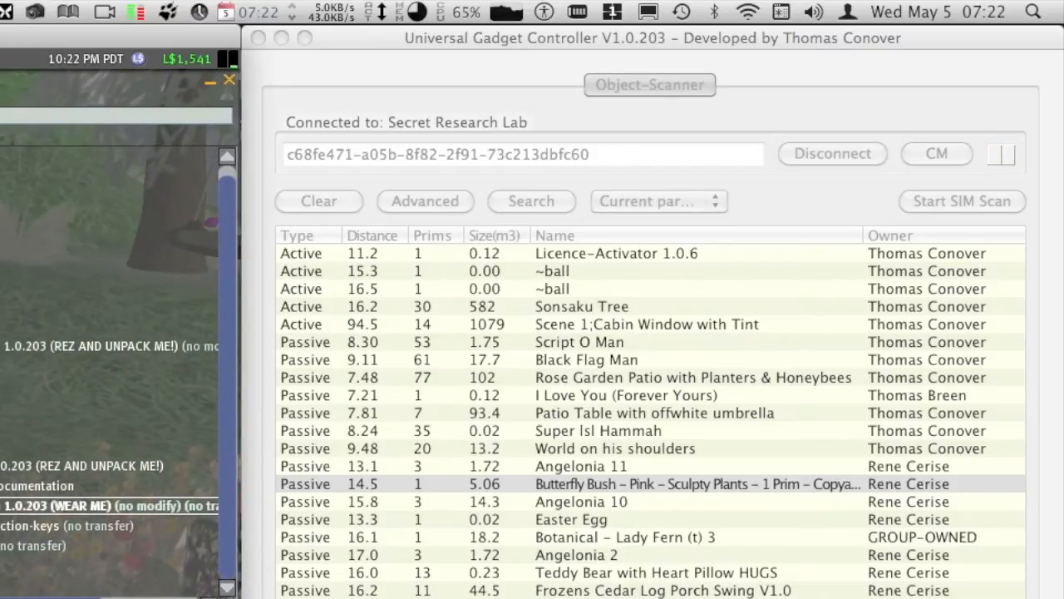
- Select the Butterfly Bush row, then quit Universal Gadget Controller with confirmation
click(649, 482)
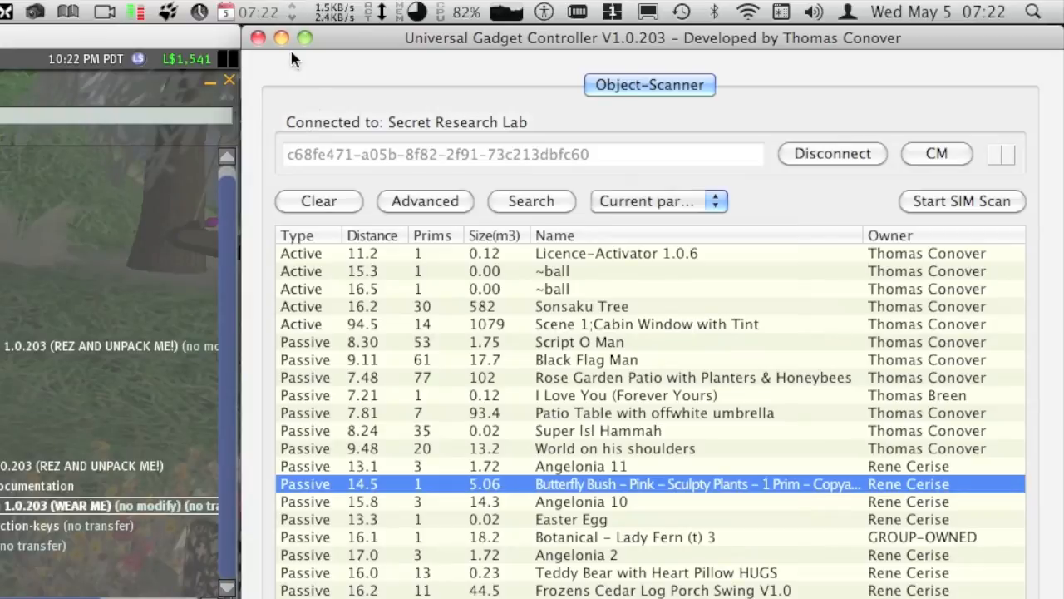
click(259, 37)
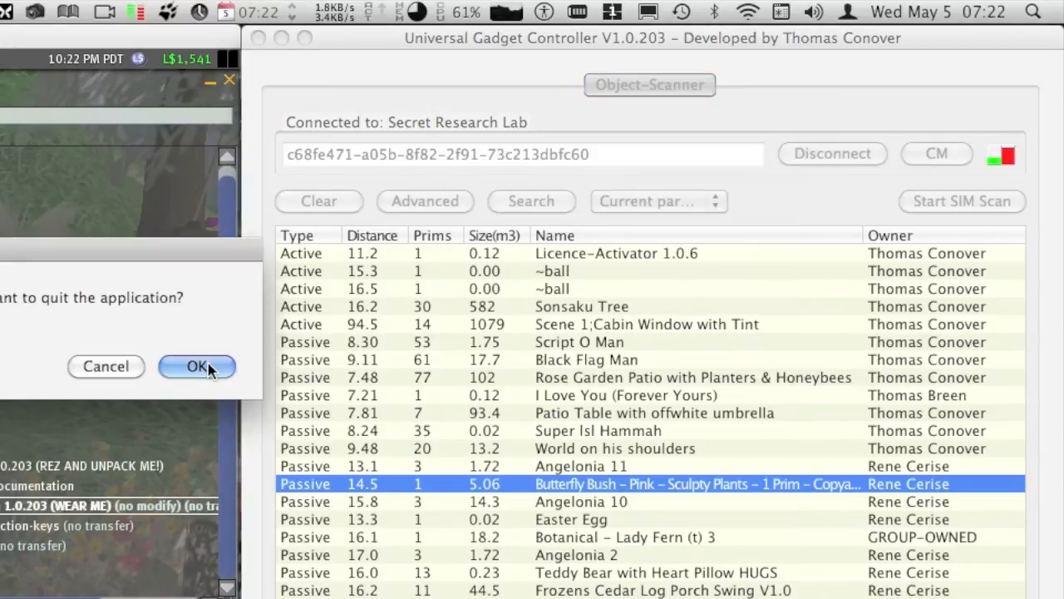
click(196, 366)
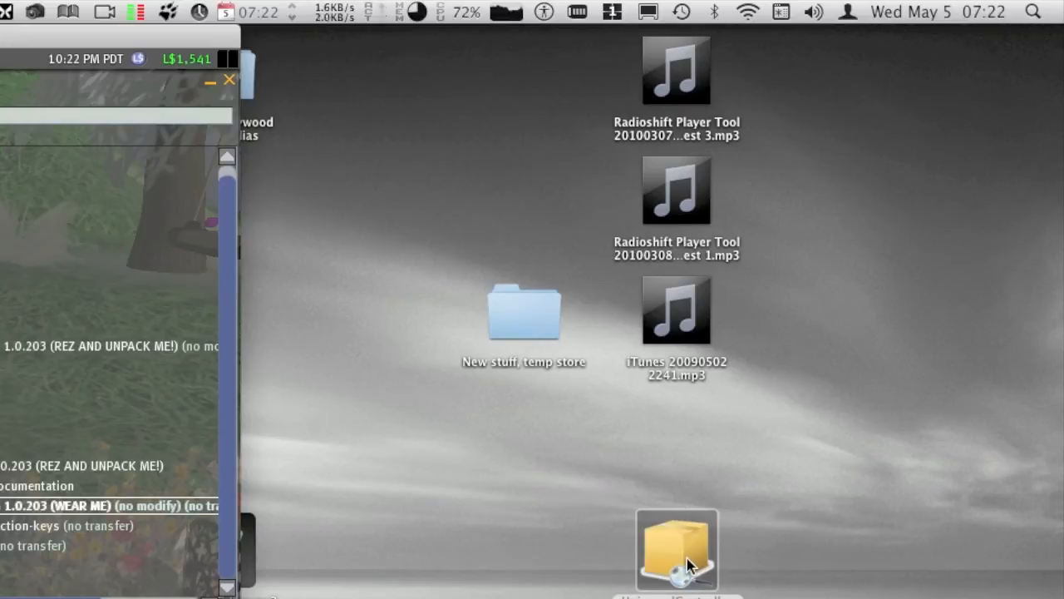
double_click(677, 548)
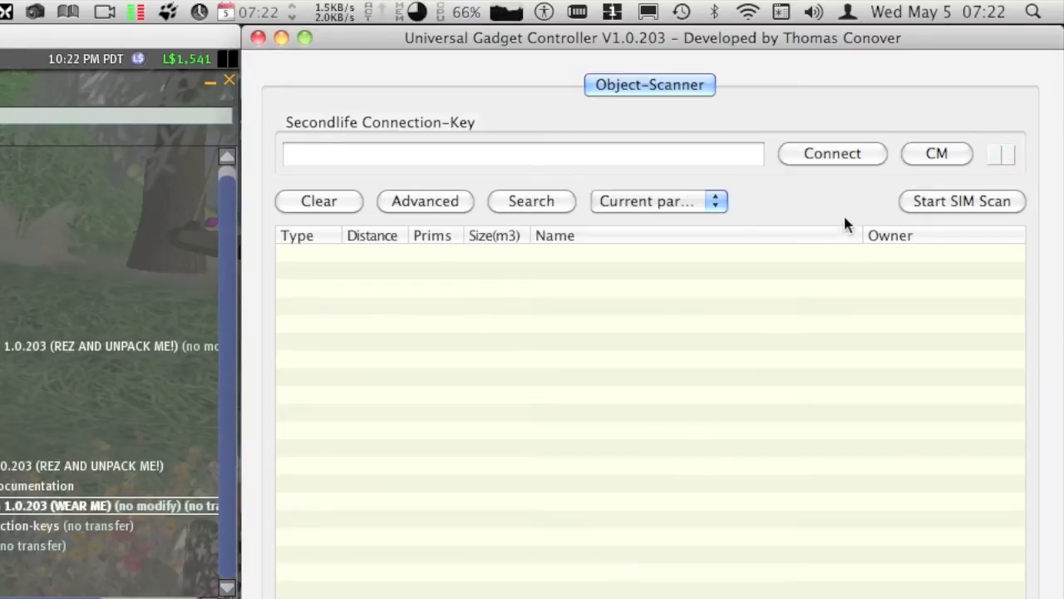
mouse_move(937, 163)
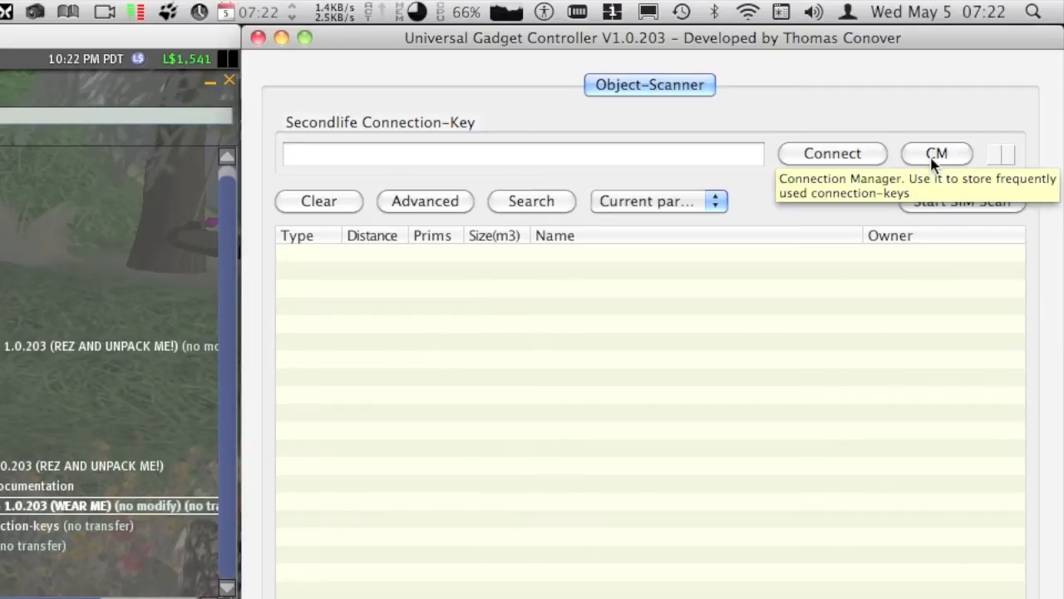
click(937, 153)
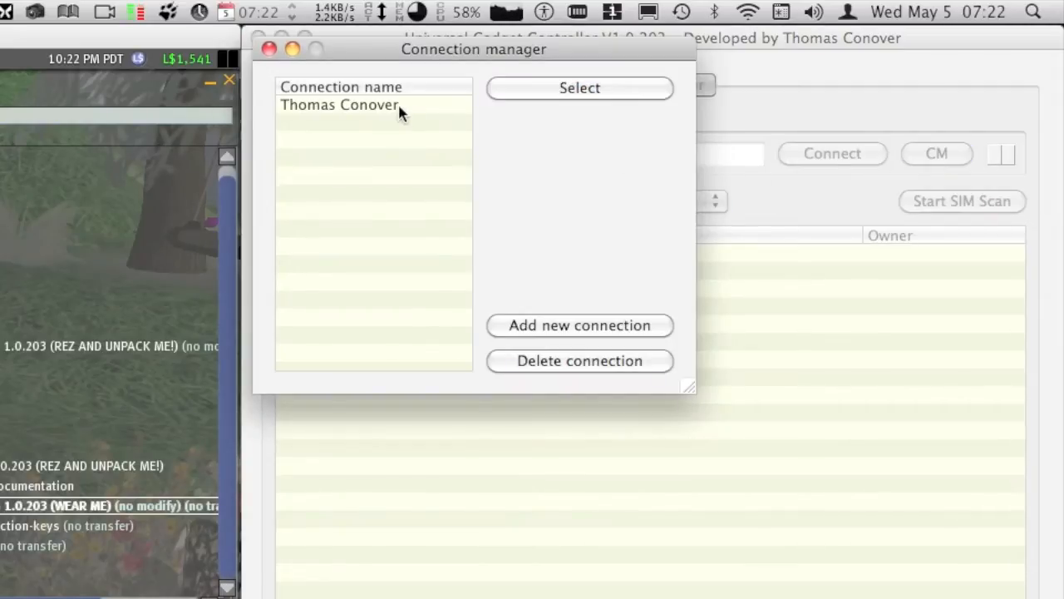
click(340, 103)
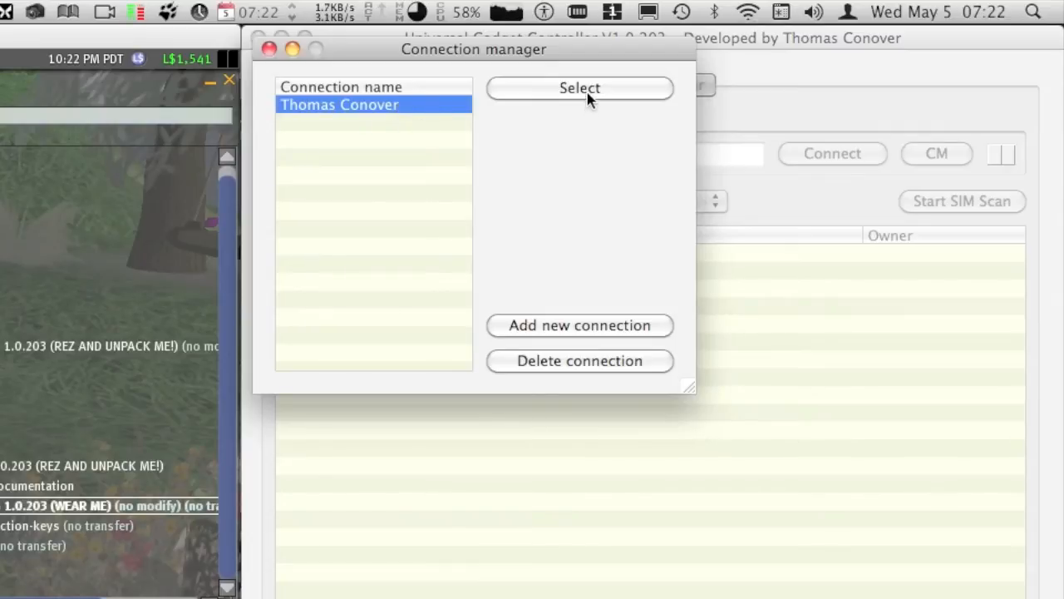
click(579, 87)
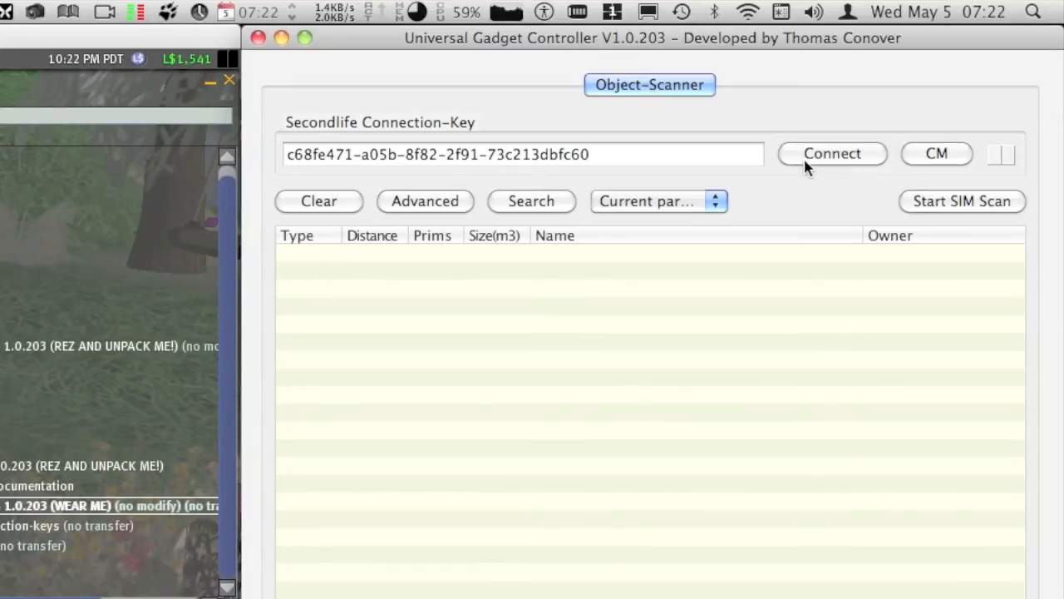
click(831, 153)
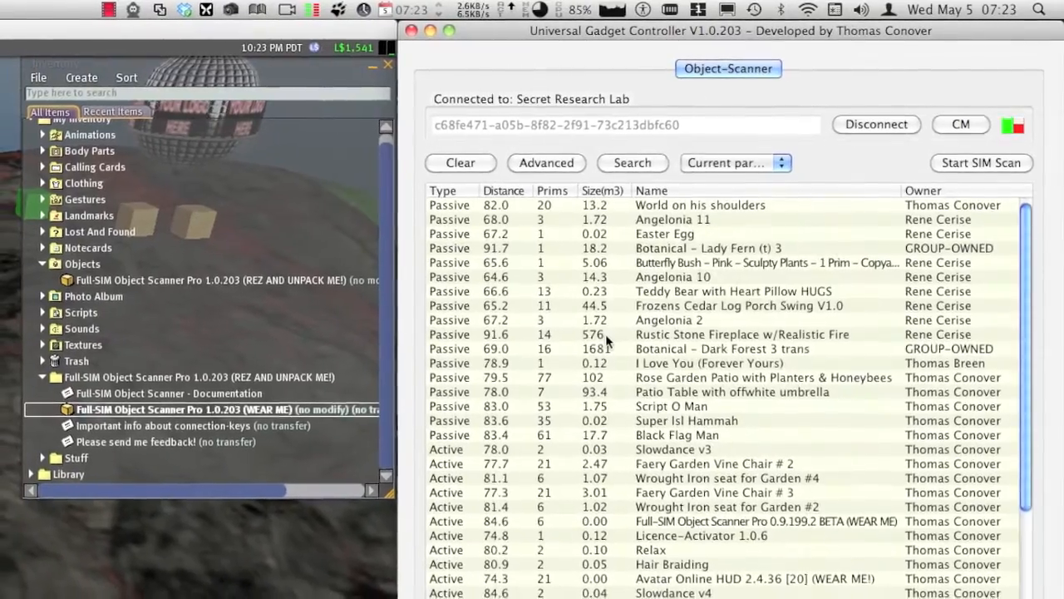
- Scroll through the Object-Scanner list tallying 64 objects and 630 prims at Secret Research Lab
scroll(down, 3)
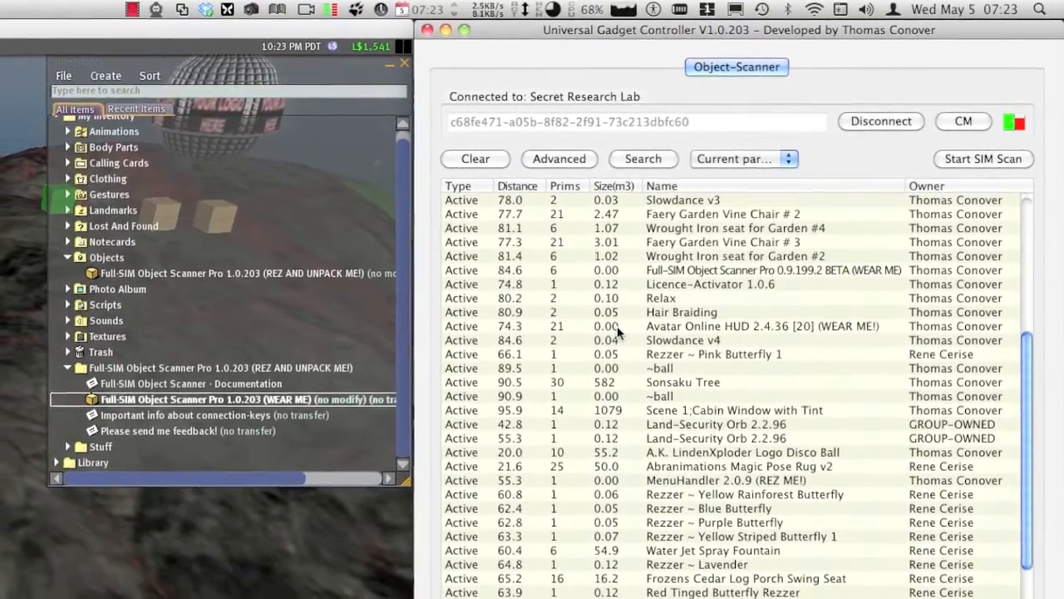
scroll(down, 3)
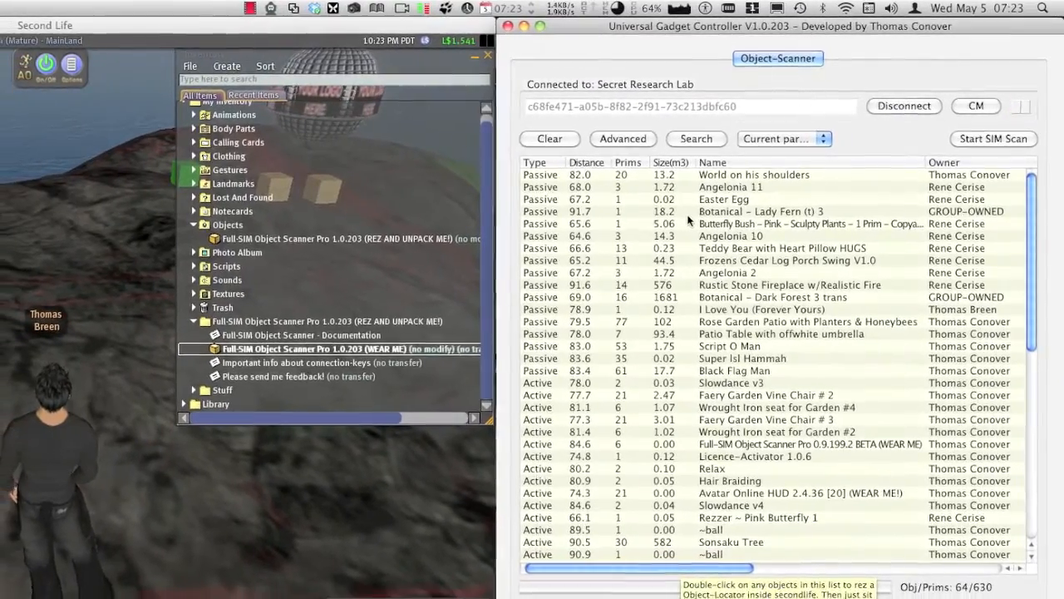
- Search scanned objects for 'orb' then 'love', finding I Love You (Forever Yours)
click(622, 140)
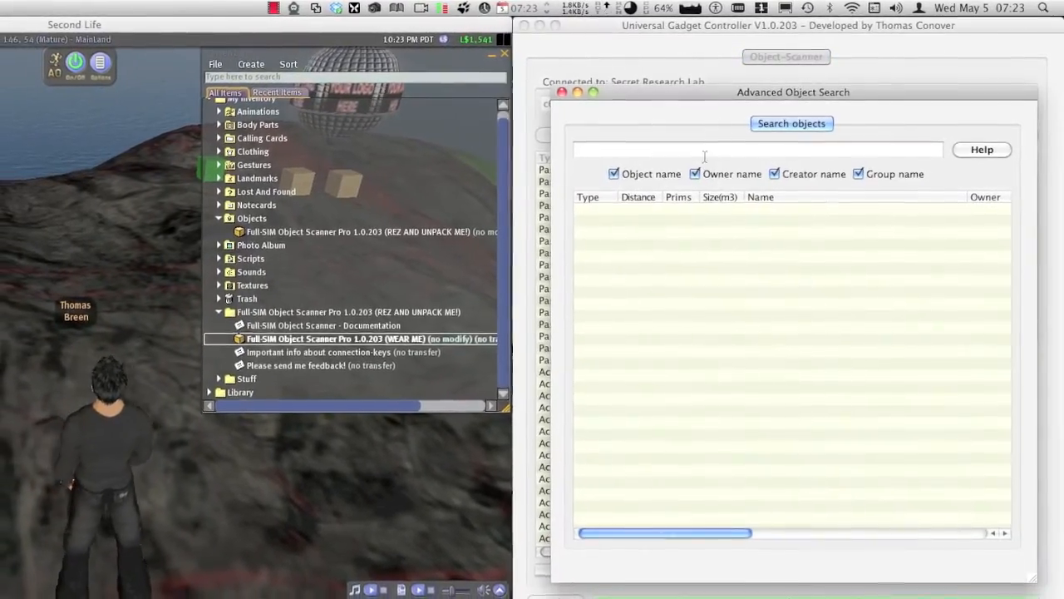
text(orb)
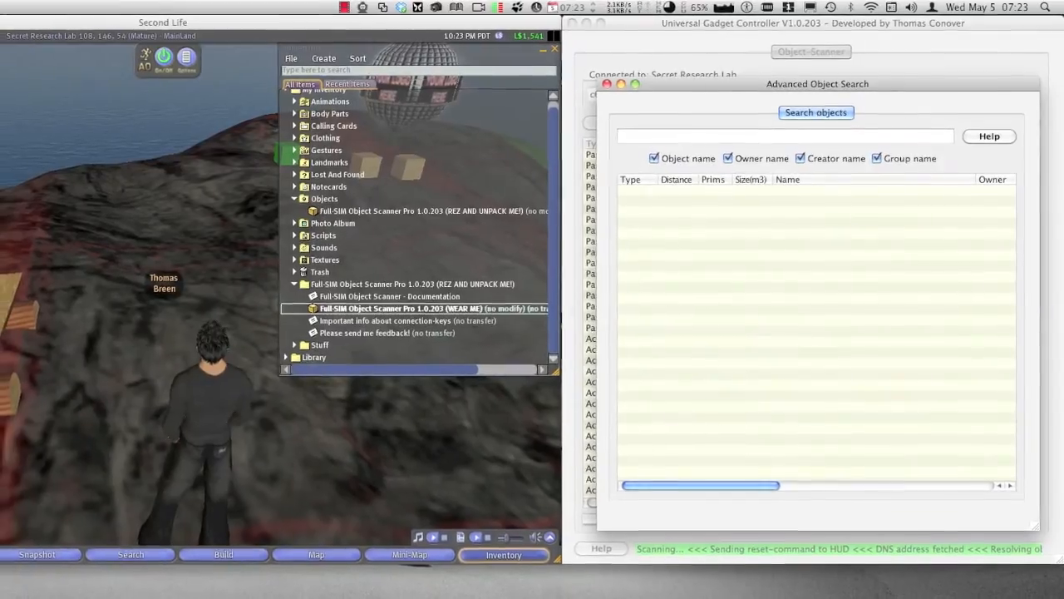
text(love)
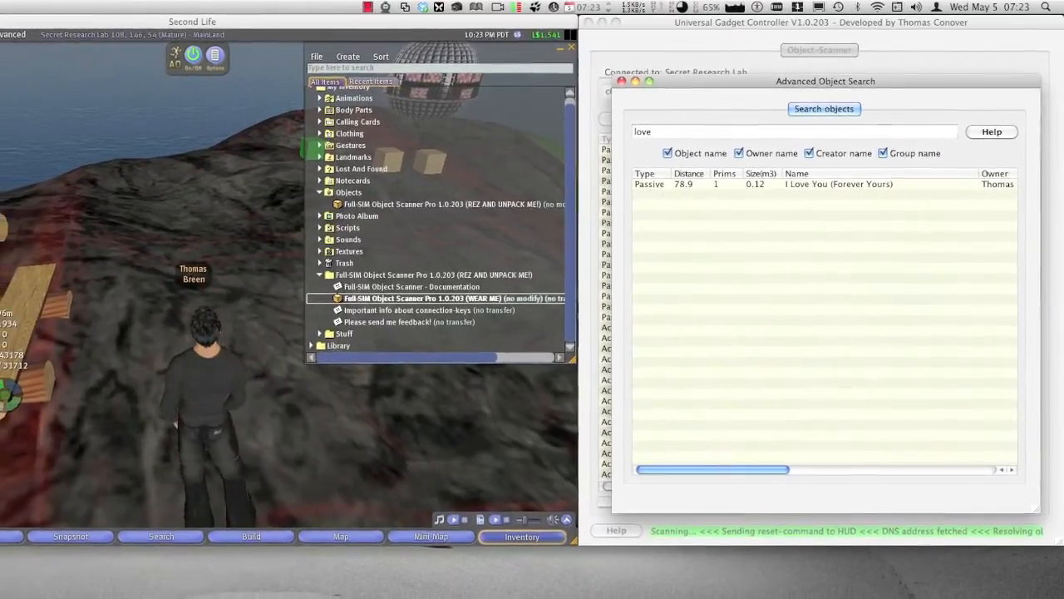